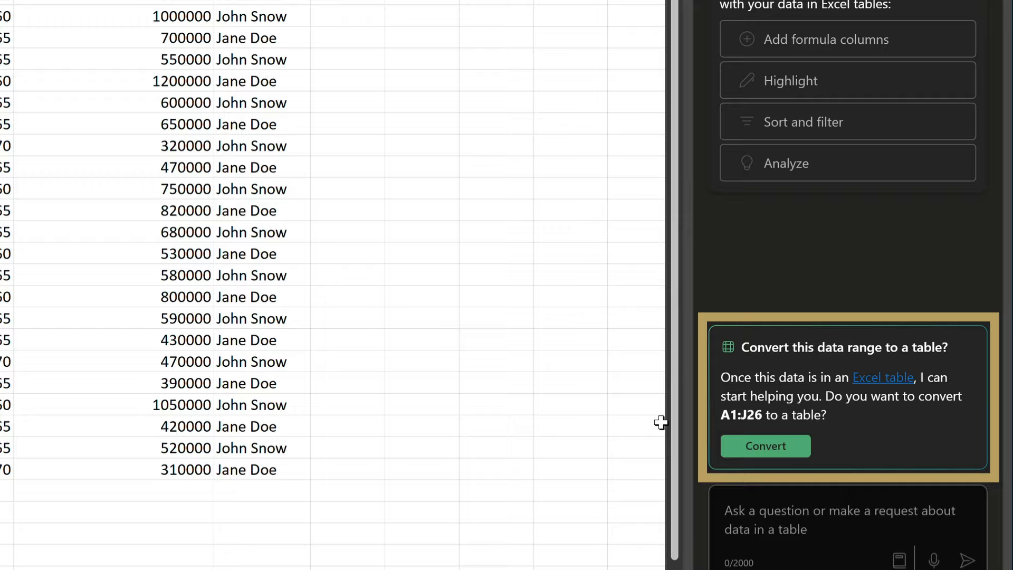
# - Scan the client data, then have Copilot convert range A1:J26 into an Excel table
pyautogui.click(765, 446)
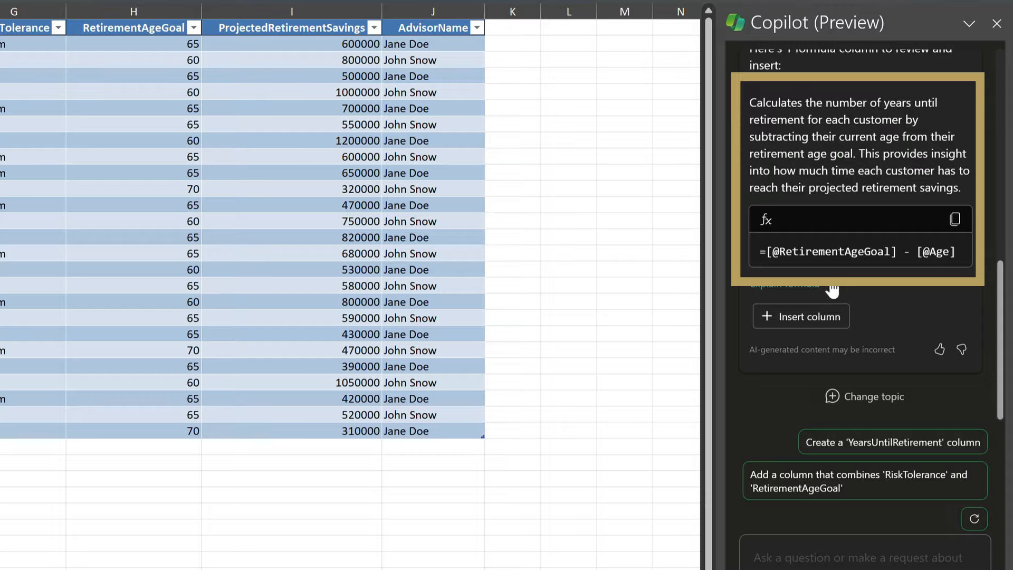
pyautogui.click(801, 316)
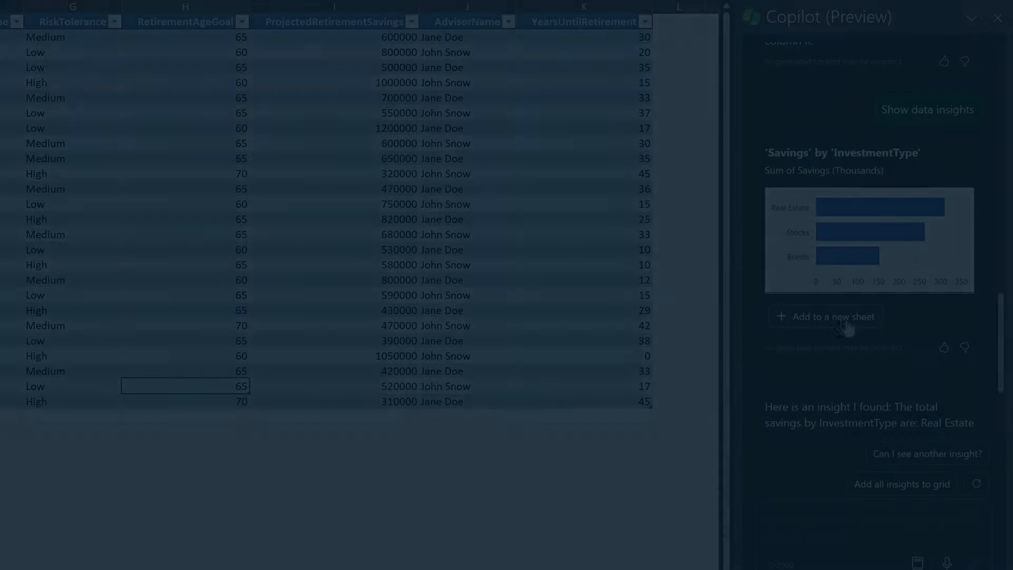
pyautogui.click(833, 317)
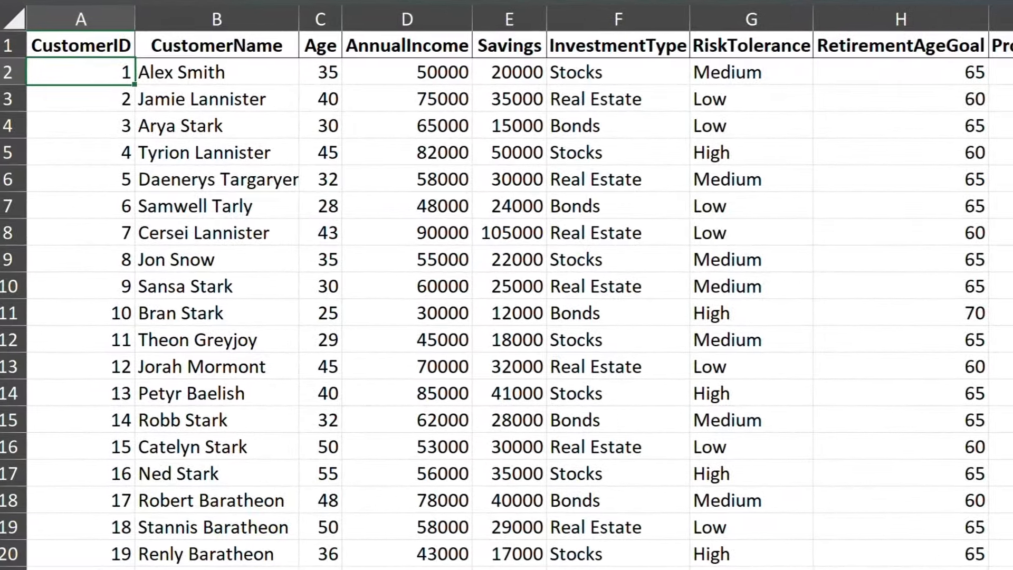
pyautogui.hscroll(3)
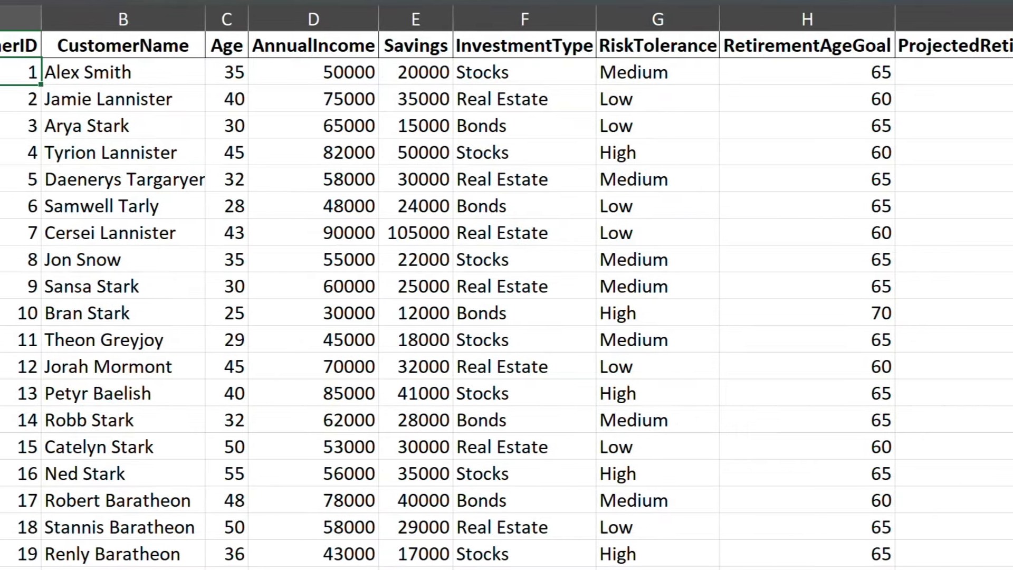
pyautogui.hscroll(3)
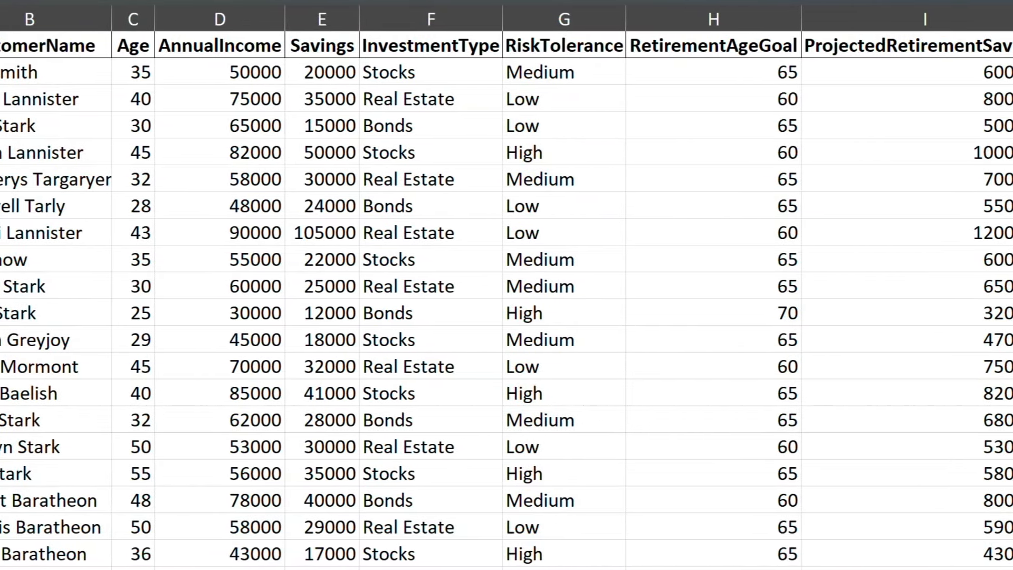
pyautogui.hscroll(3)
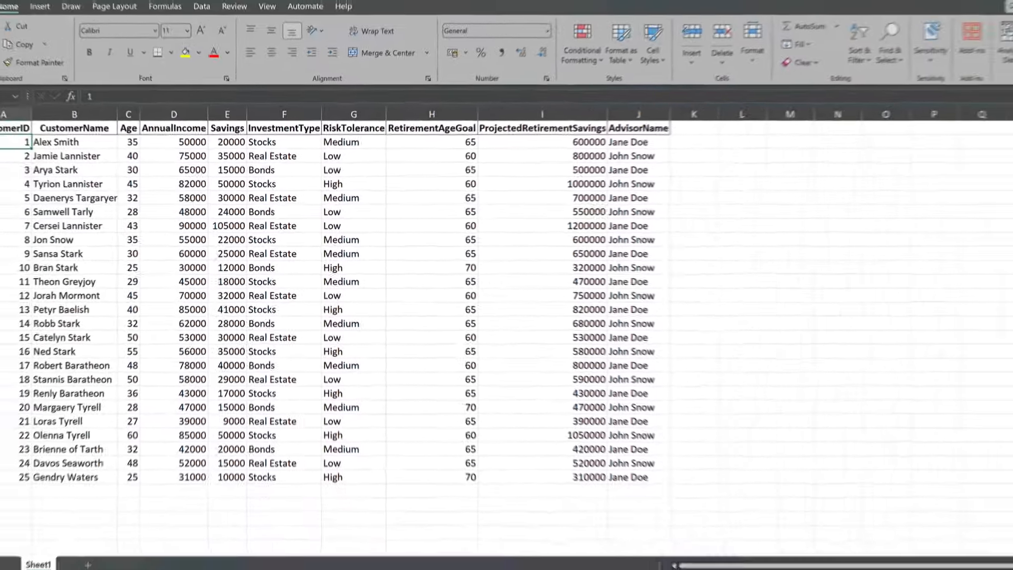
pyautogui.click(942, 58)
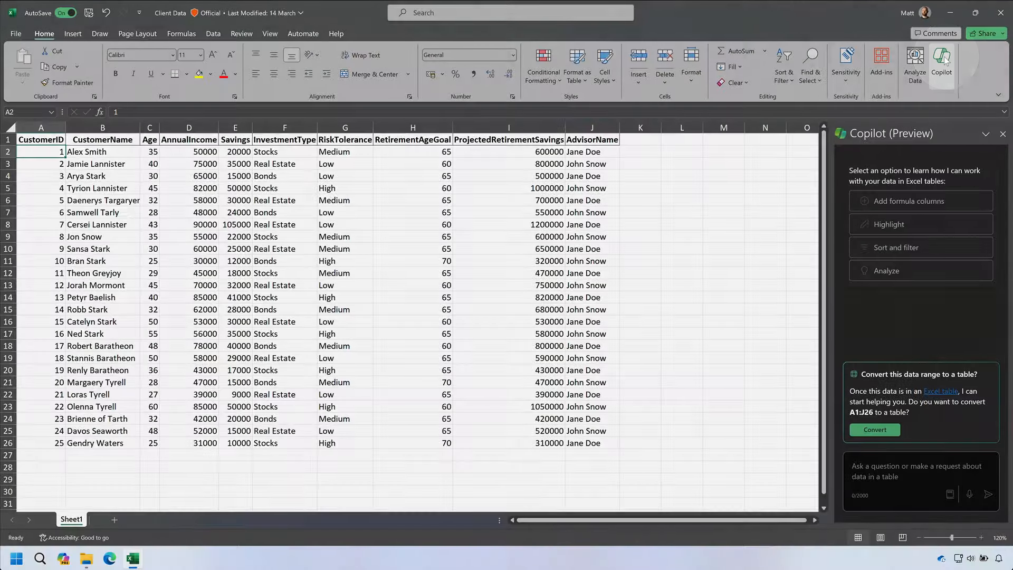
pyautogui.moveTo(785, 307)
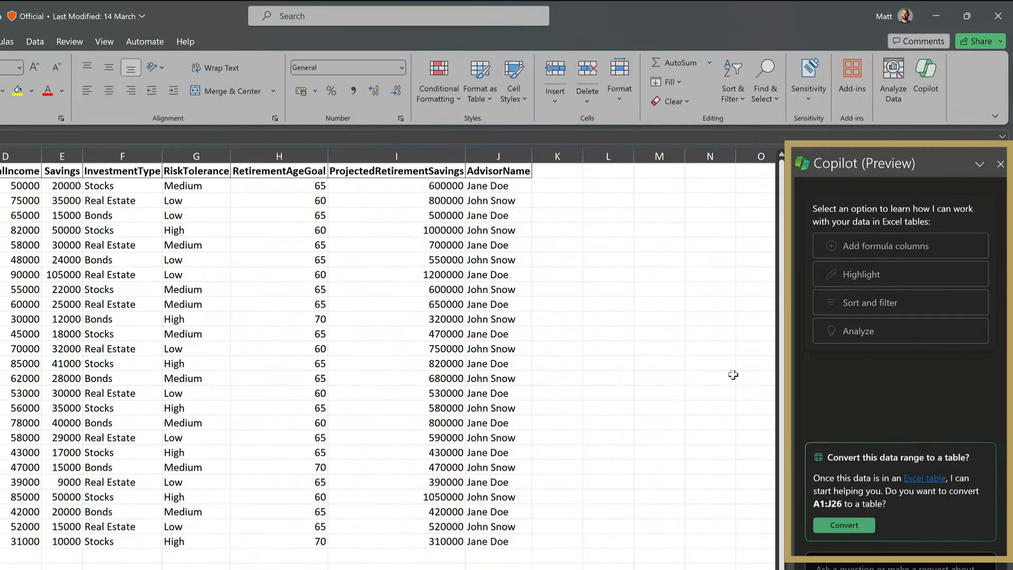
pyautogui.moveTo(771, 509)
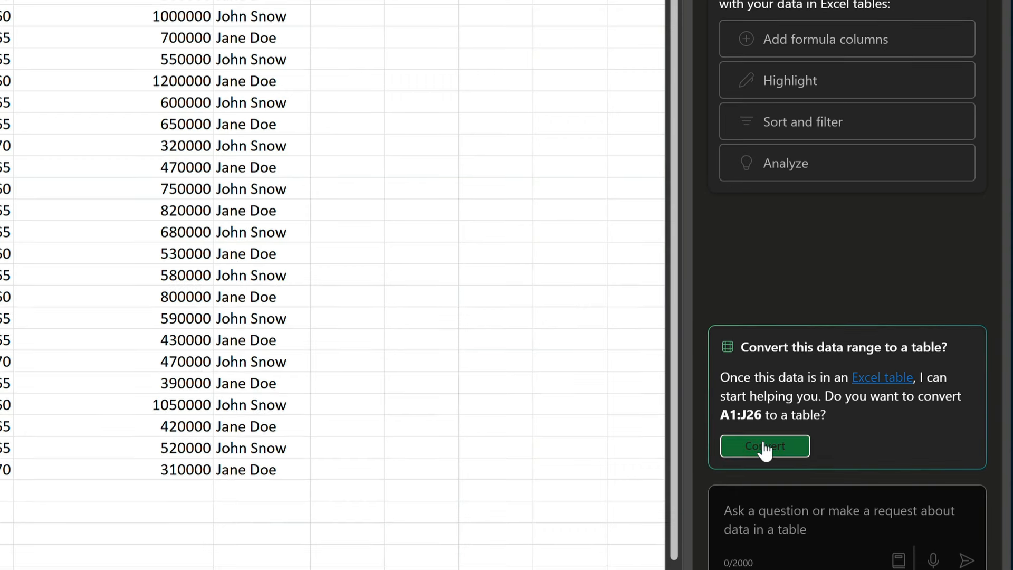
pyautogui.click(764, 446)
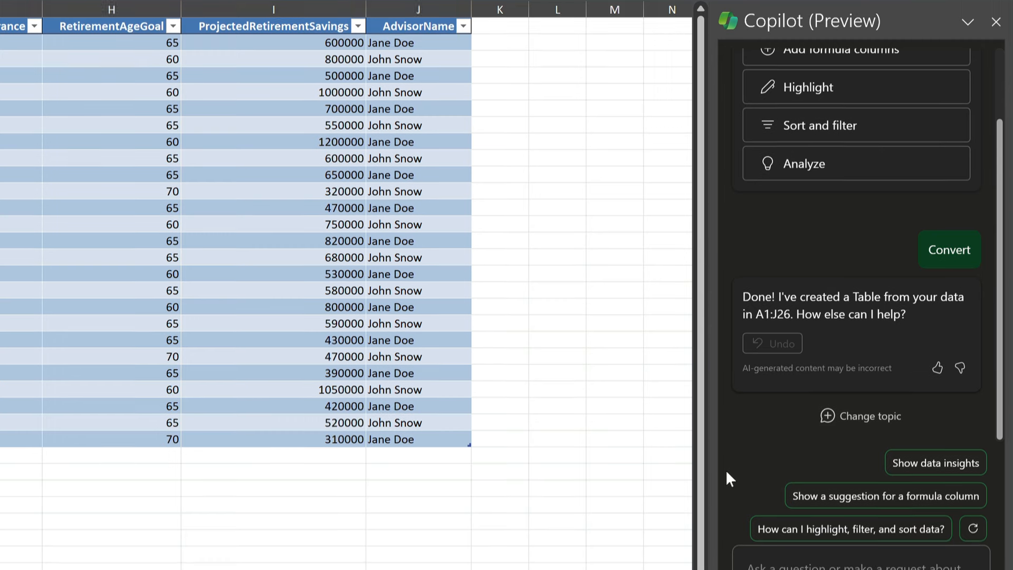
# - Ask Copilot 'Show me how many years until my customers retire.'
pyautogui.scroll(-3)
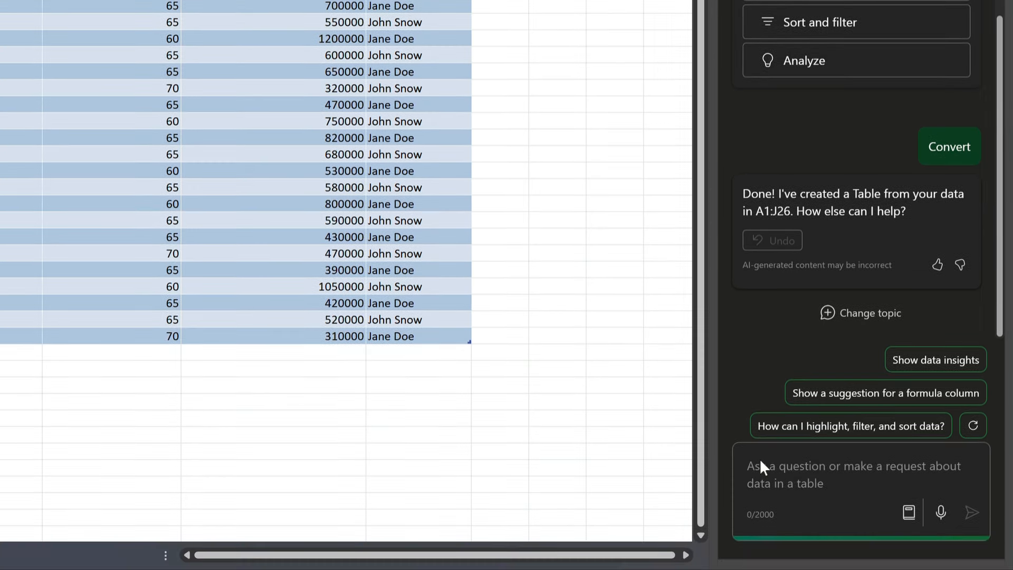
pyautogui.write('Show me how many years until my customers retire.')
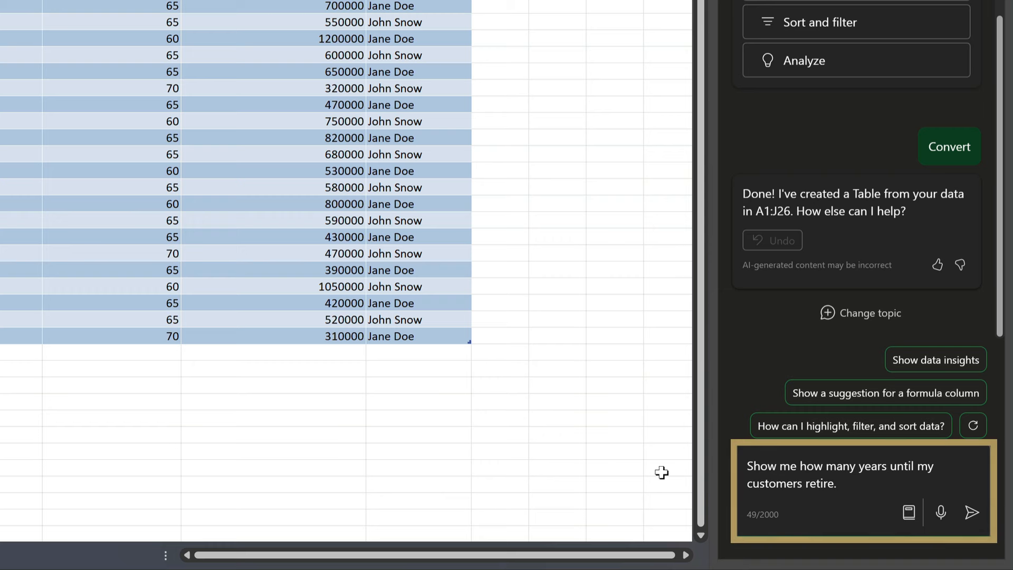
pyautogui.moveTo(909, 514)
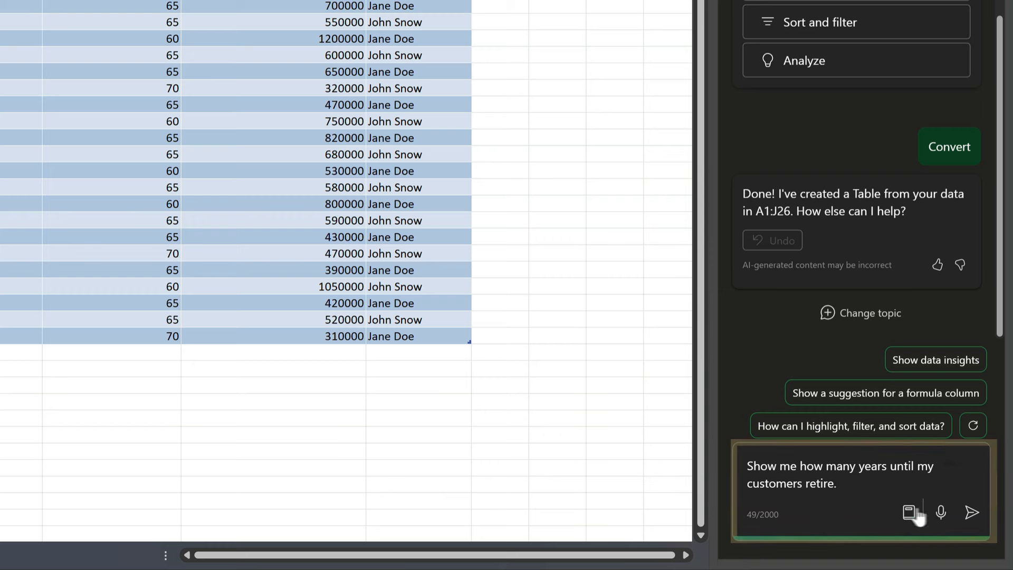
pyautogui.click(972, 512)
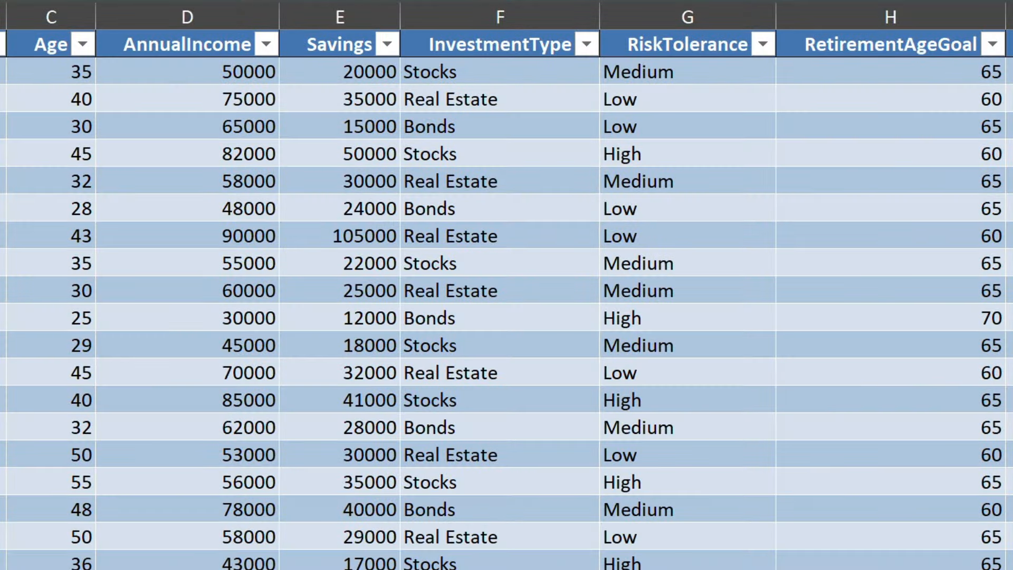
pyautogui.click(891, 16)
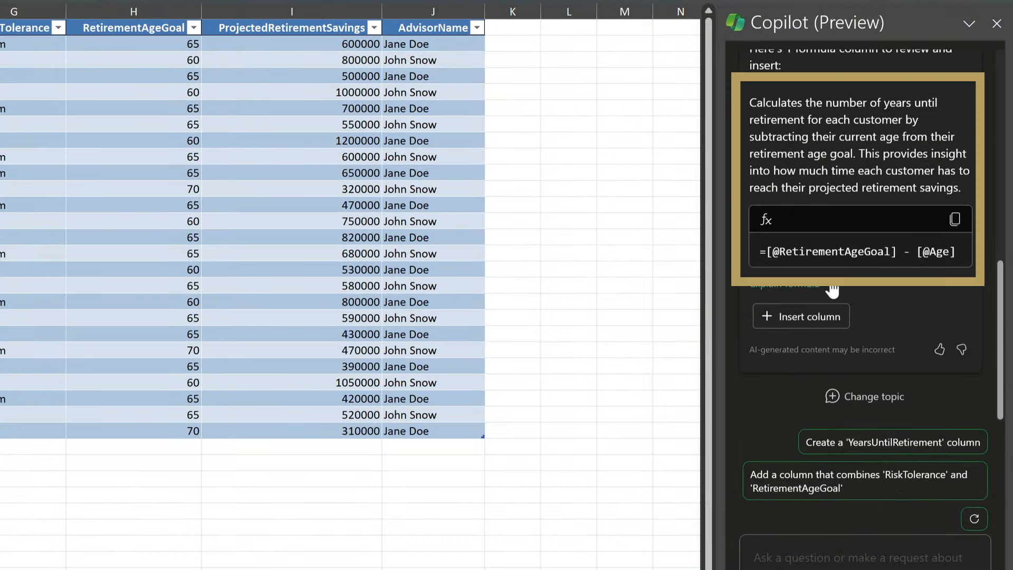
# - Review the RetirementAgeGoal minus Age formula and insert the YearsUntilRetirement column
pyautogui.click(785, 284)
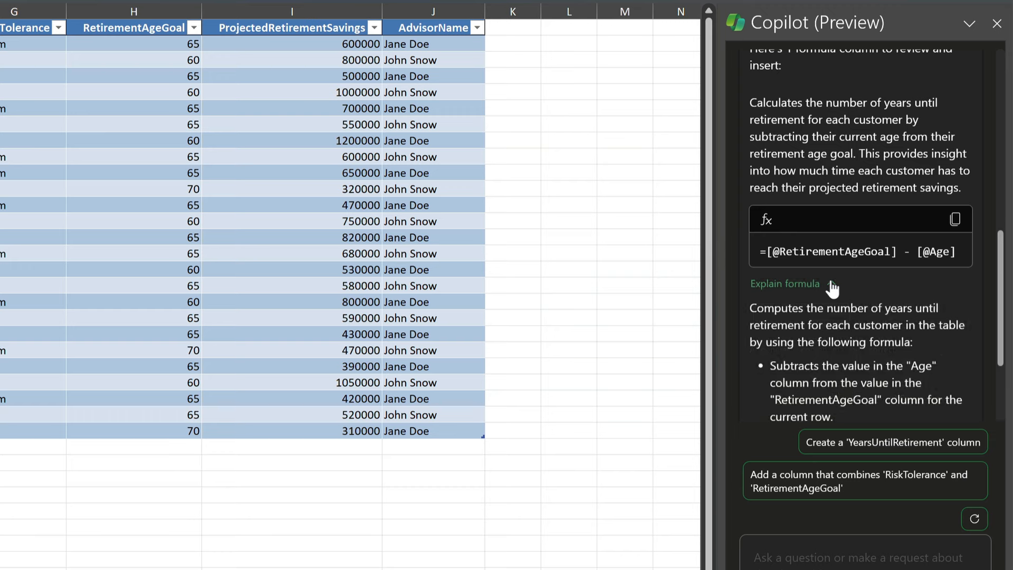
pyautogui.scroll(-3)
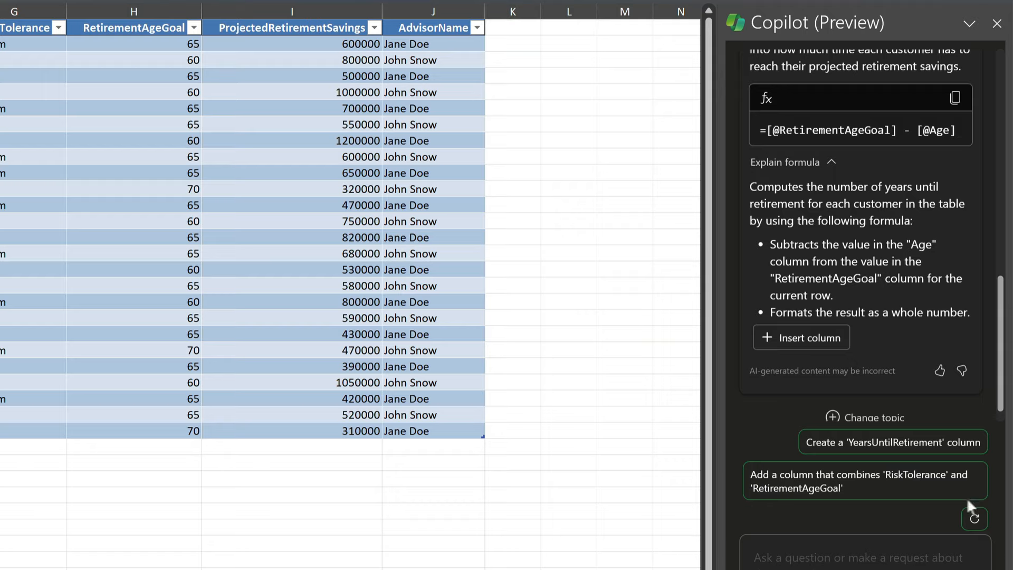
pyautogui.click(802, 337)
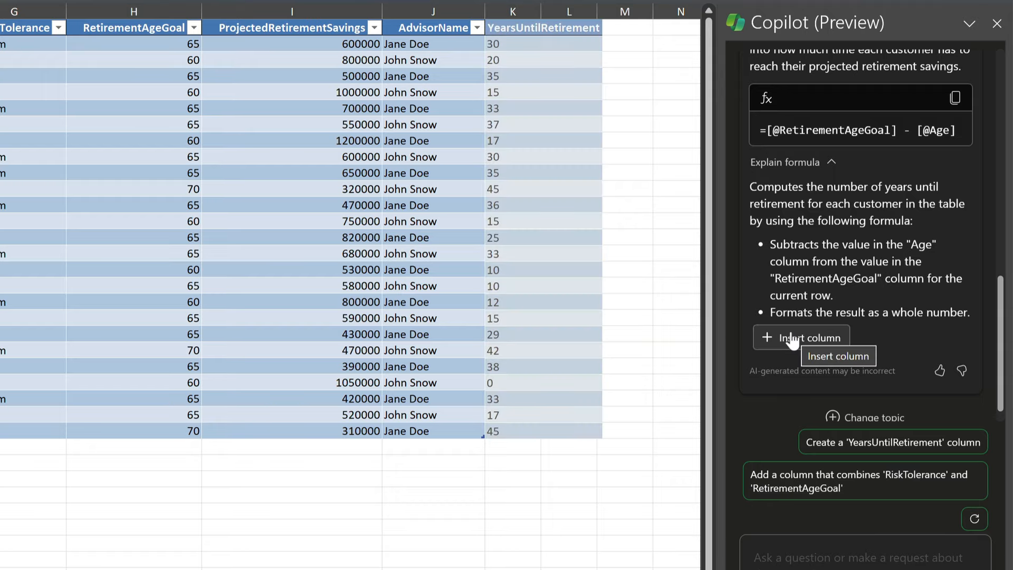
pyautogui.click(801, 337)
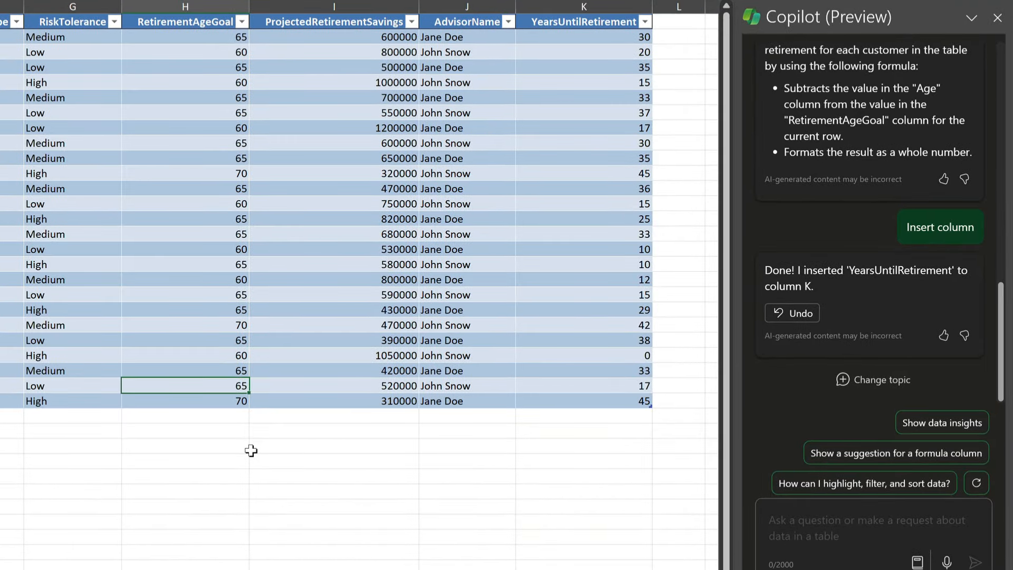
pyautogui.moveTo(942, 423)
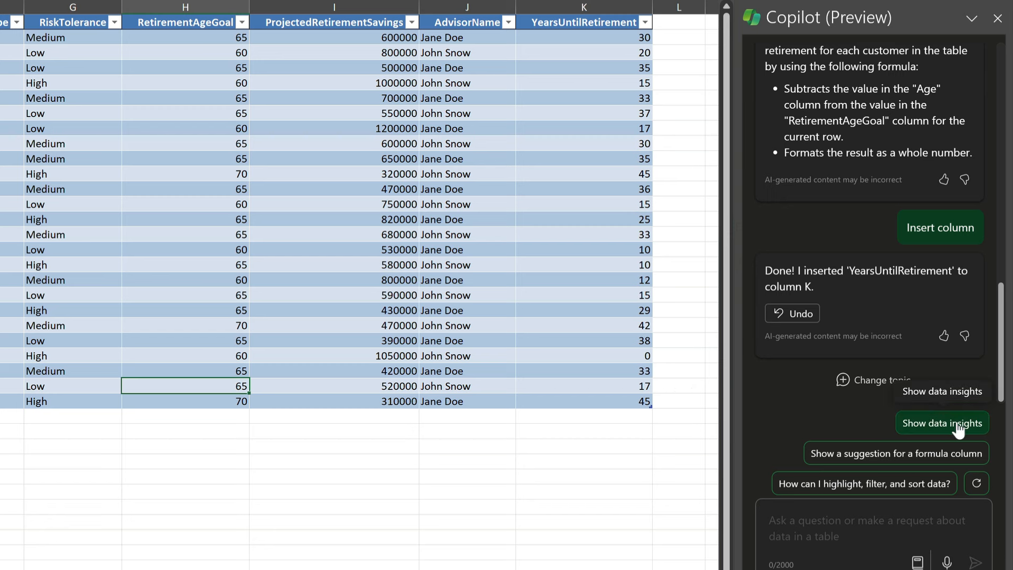
pyautogui.click(942, 423)
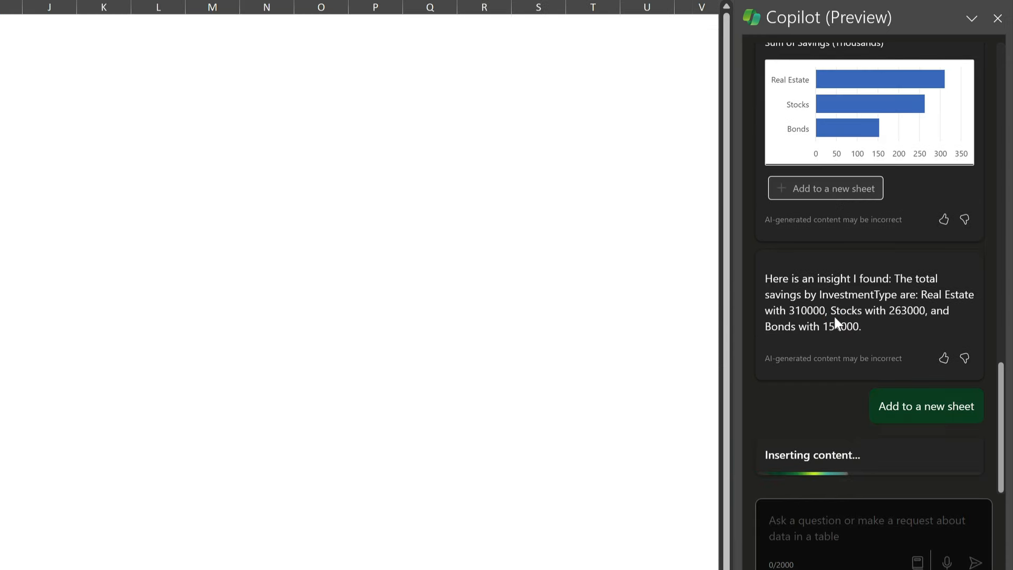
# - Add the Savings by InvestmentType bar chart to a new sheet, Sheet2
pyautogui.click(926, 406)
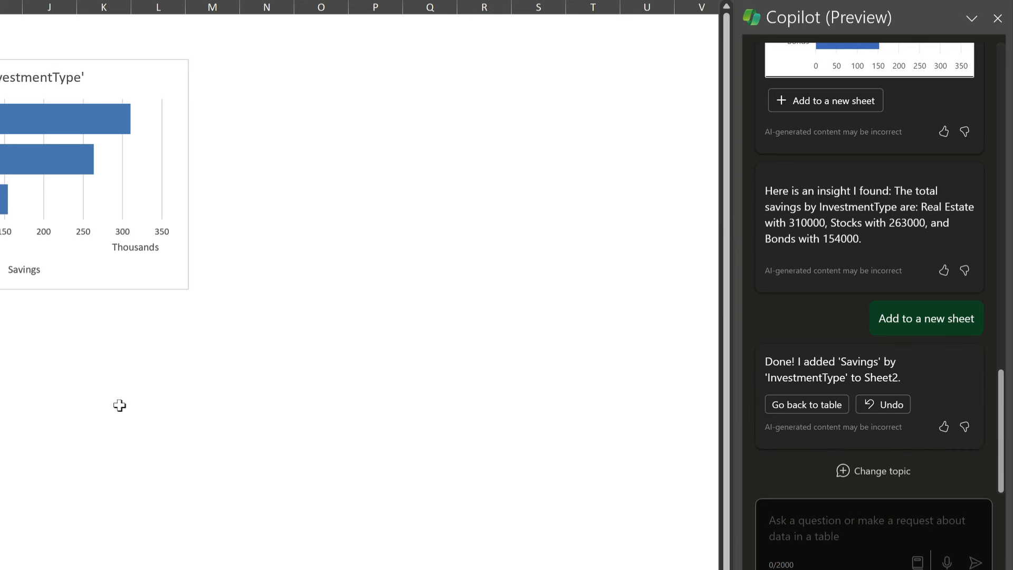